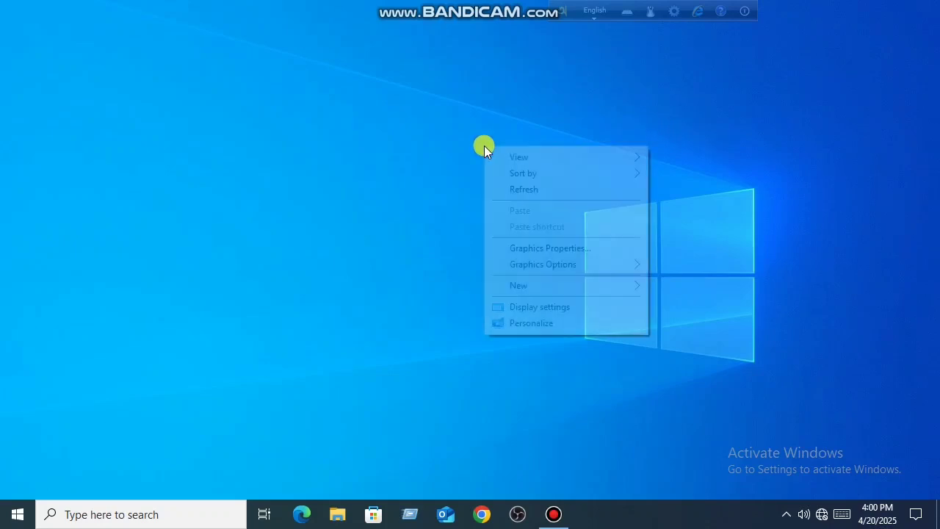
Refresh the desktop from its right-click menu.
click(516, 186)
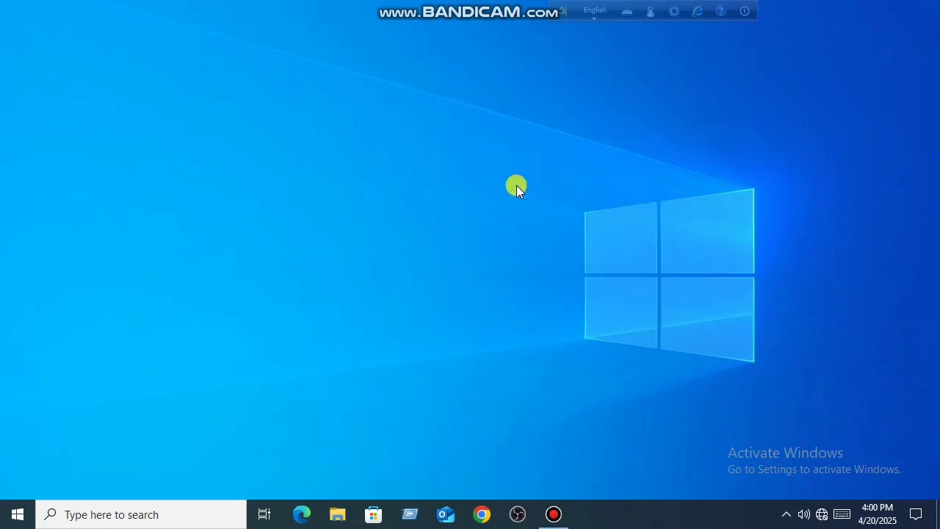
right_click(513, 185)
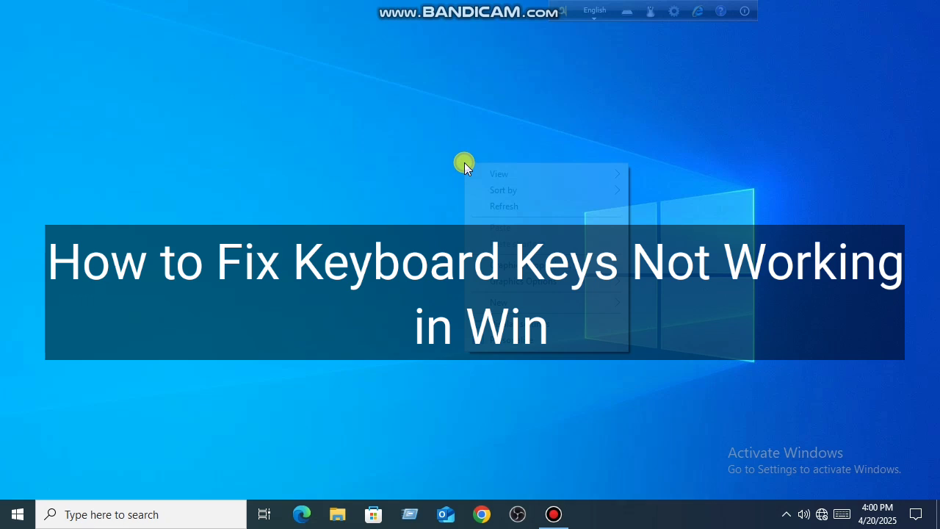
click(504, 205)
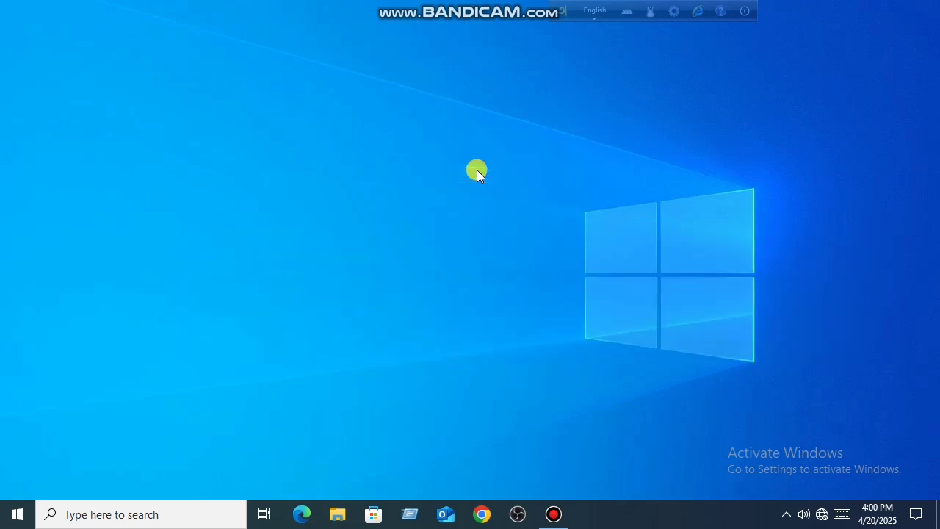
mouse_move(47, 387)
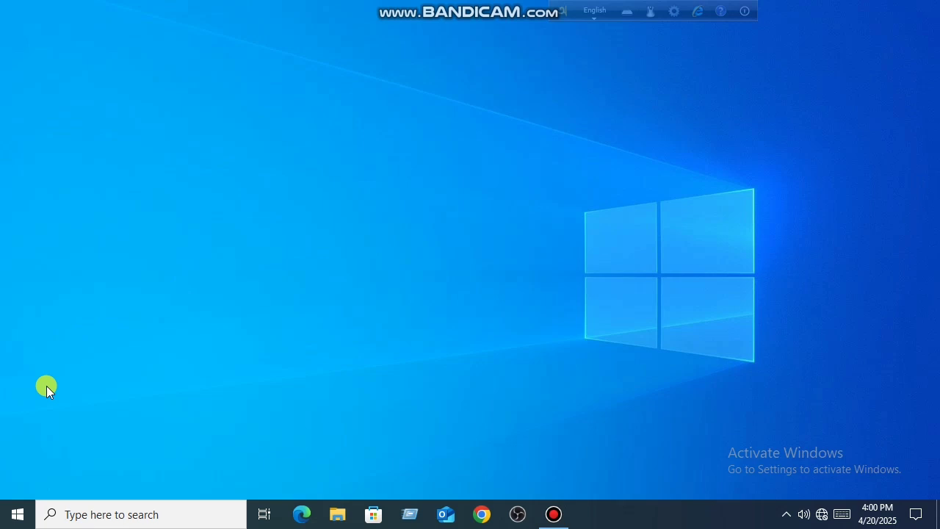
mouse_move(14, 513)
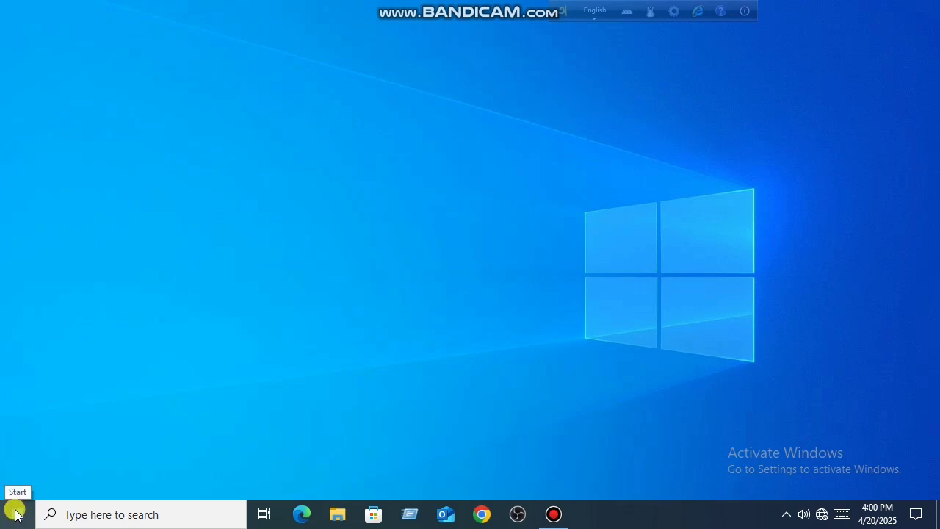
Go to Settings > Ease of Access > Keyboard.
click(14, 513)
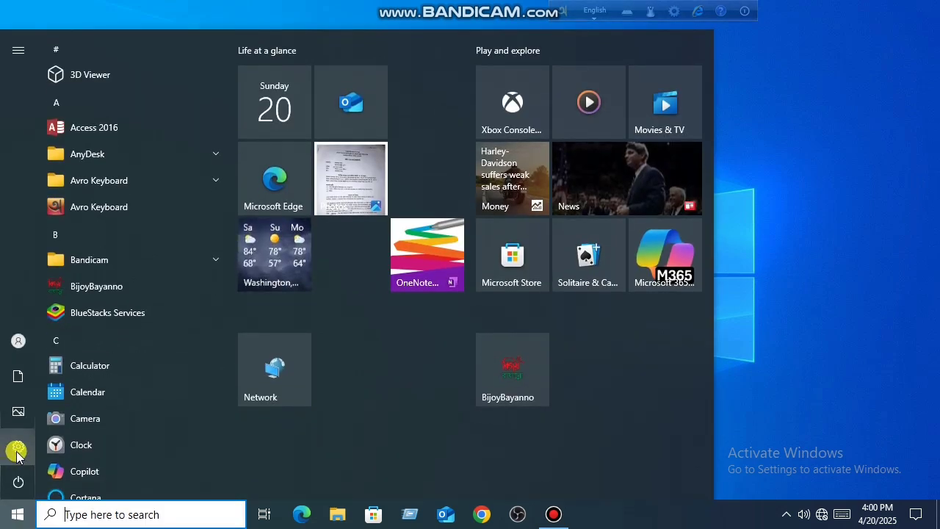
click(17, 449)
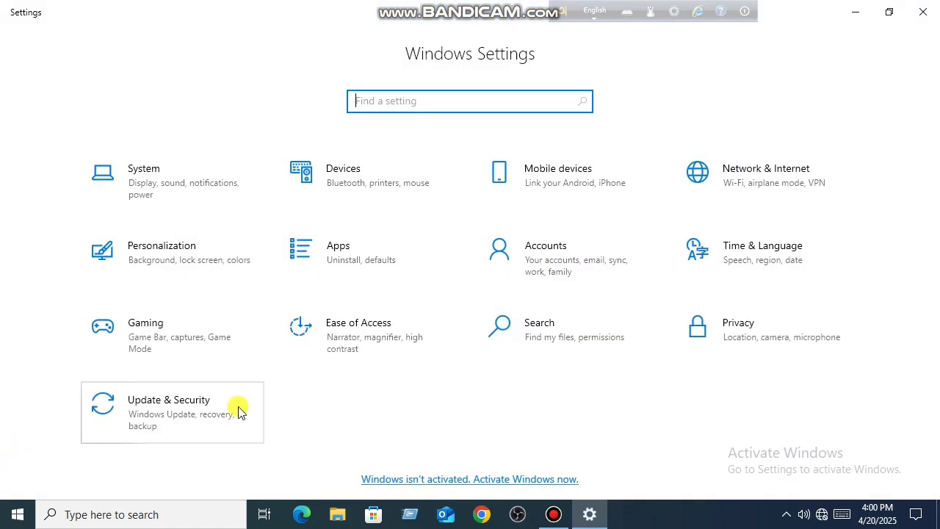
mouse_move(358, 335)
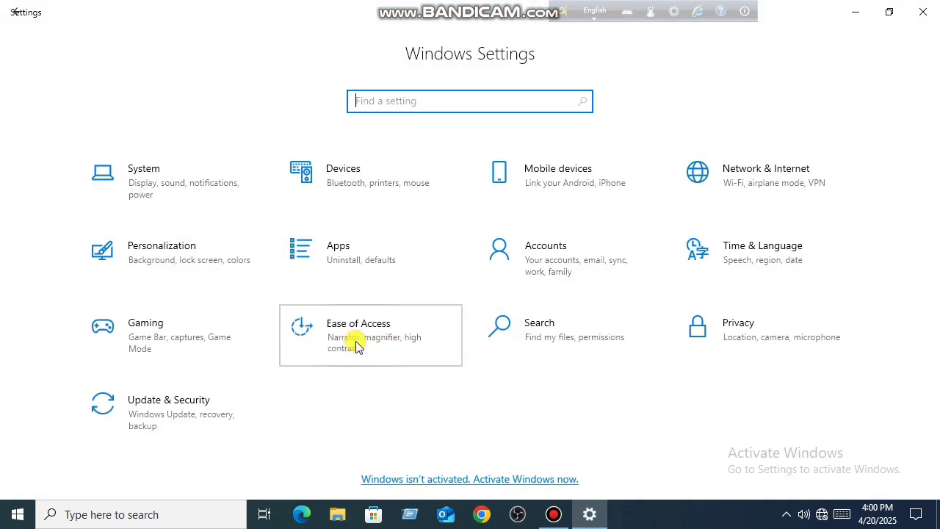
click(369, 334)
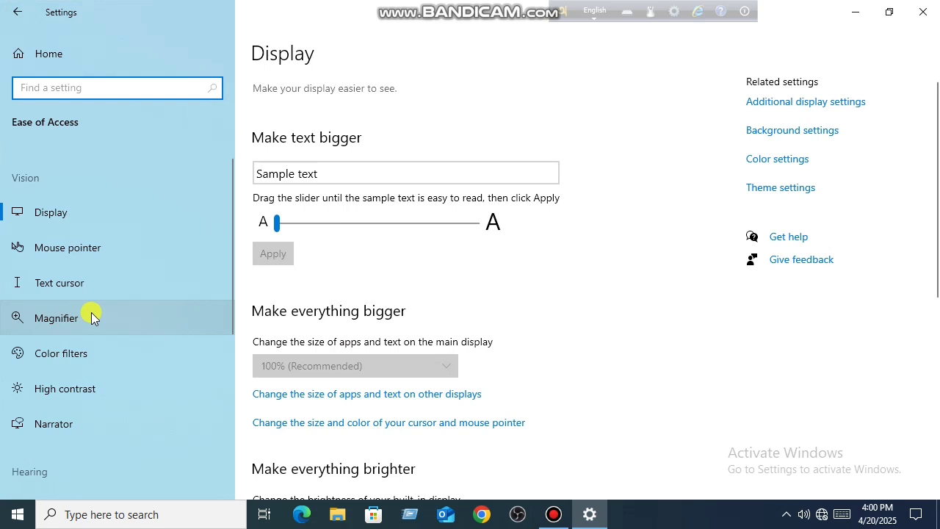
scroll(down, 3)
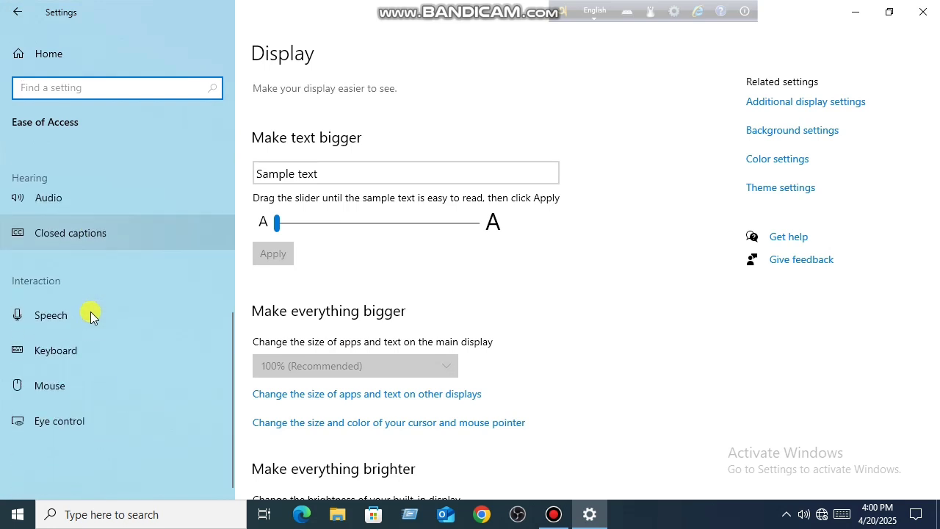
mouse_move(59, 349)
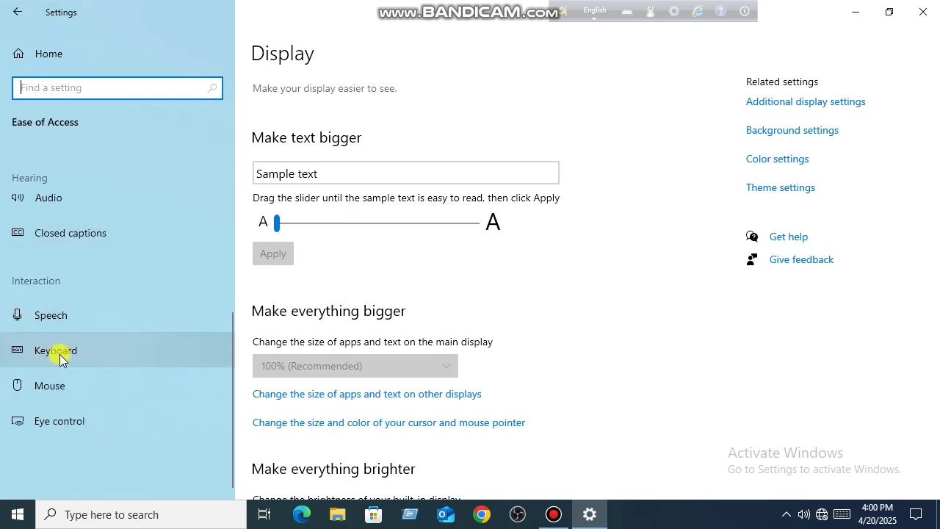
click(56, 349)
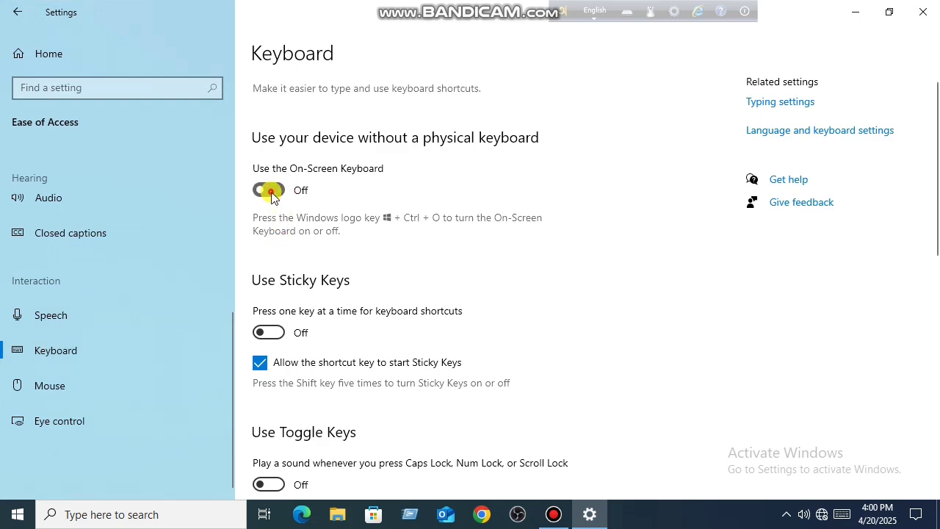
Turn on the On-Screen Keyboard, close Settings, and launch regedit through Run.
click(268, 190)
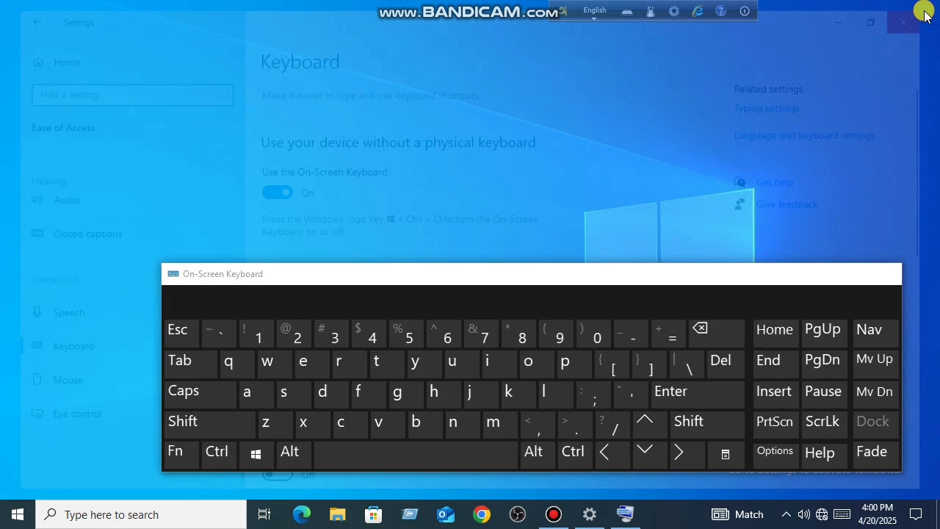
click(903, 22)
text(r)
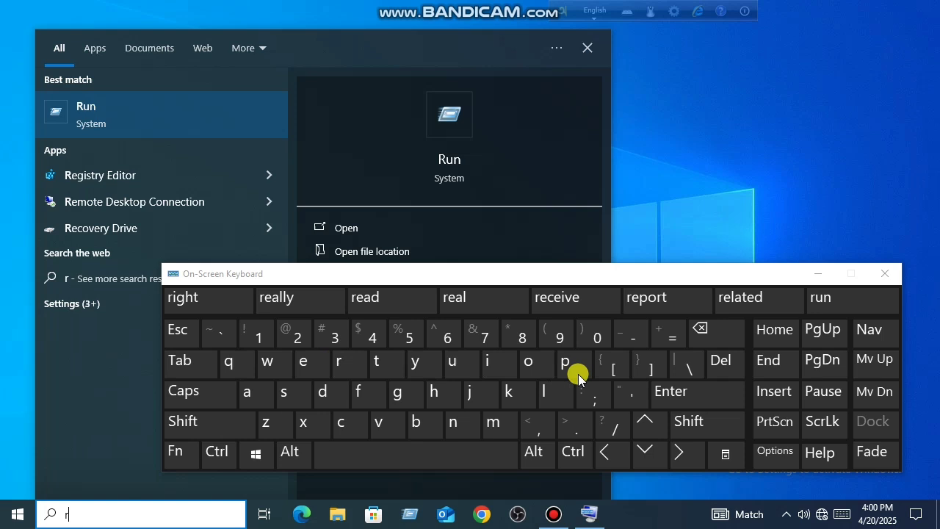
click(453, 422)
text(reged)
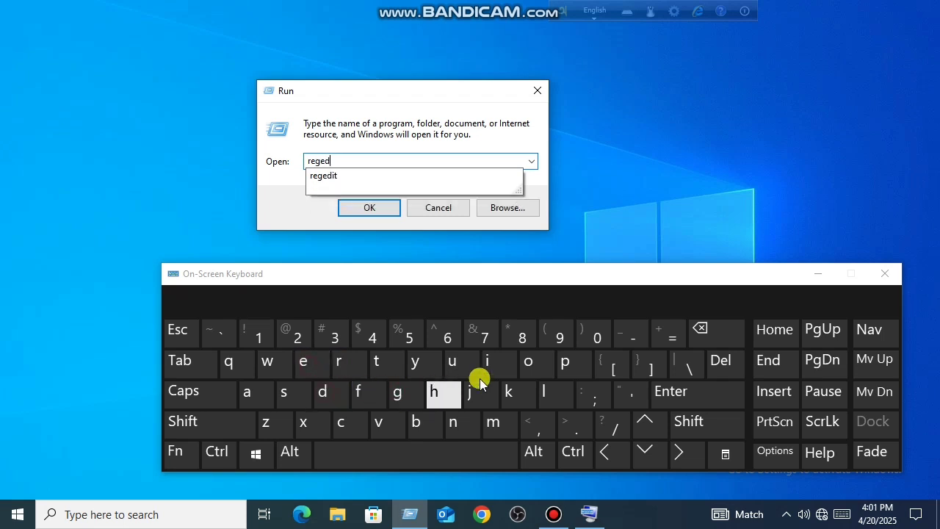
click(376, 361)
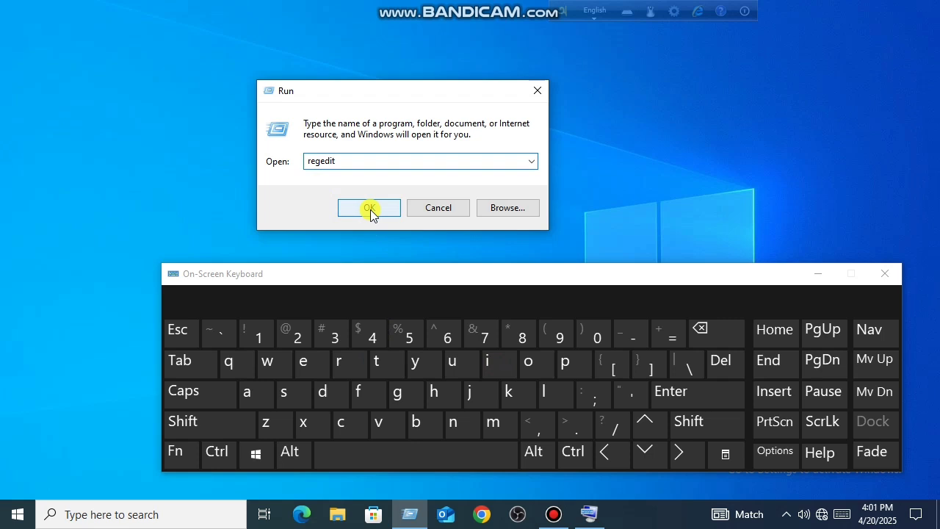
click(368, 207)
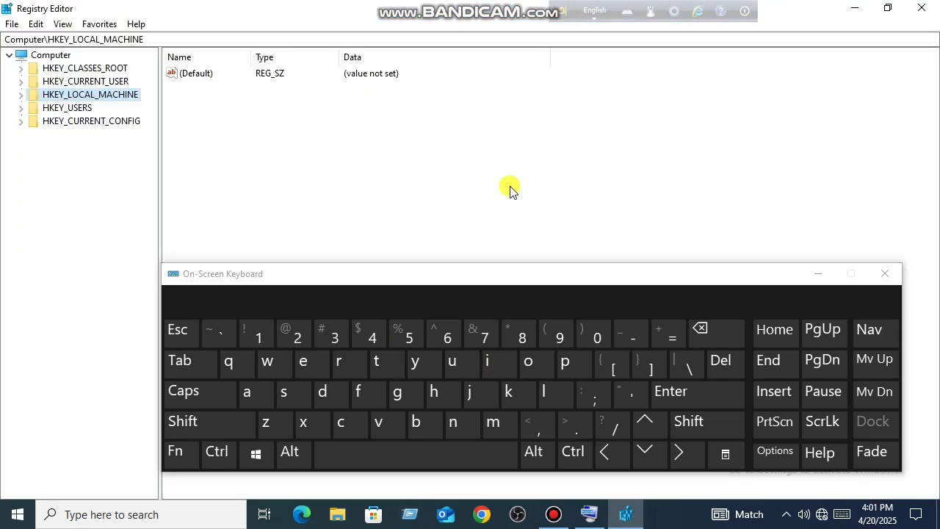
mouse_move(20, 101)
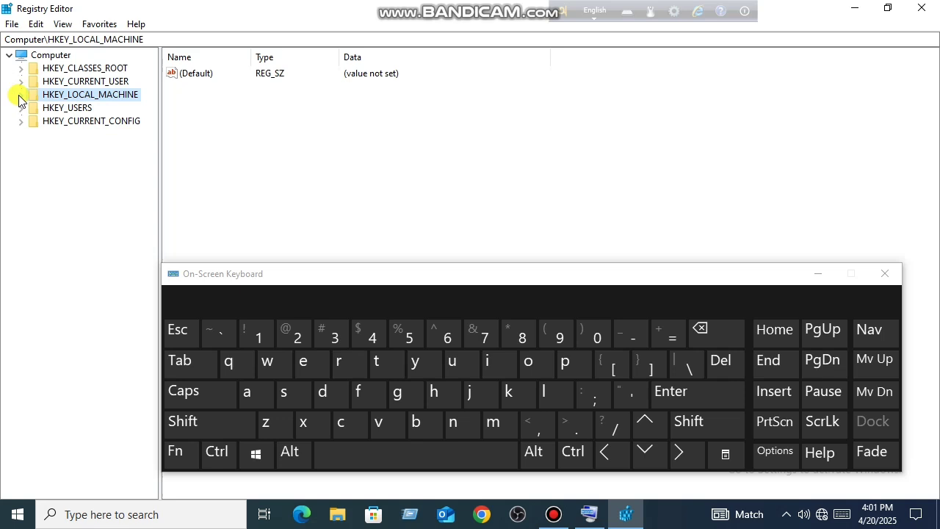
Expand HKEY_LOCAL_MACHINE > SYSTEM > CurrentControlSet and scroll the Services list to i8042prt.
click(21, 94)
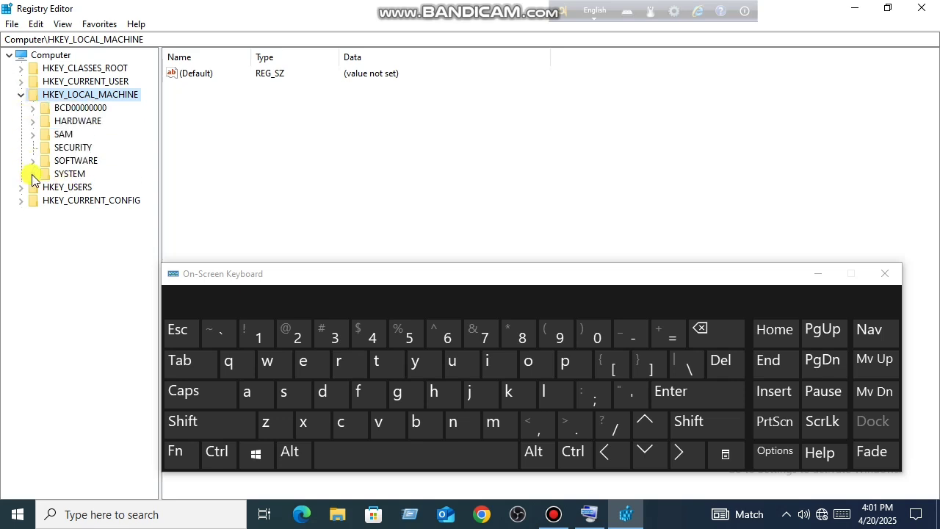
click(33, 173)
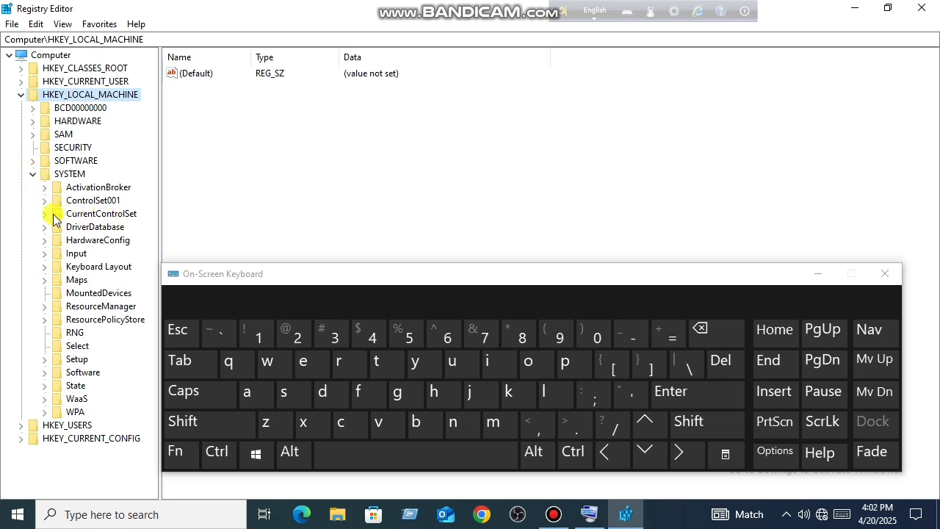
click(56, 213)
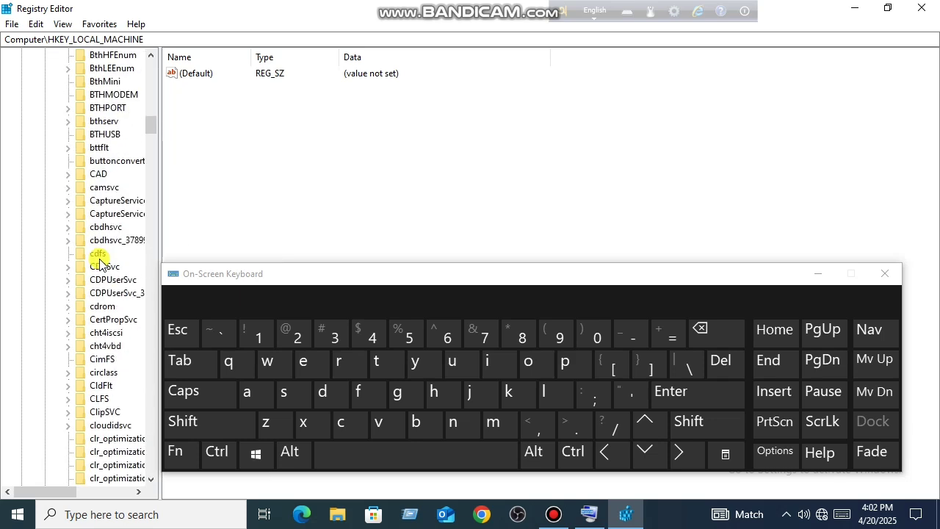
scroll(down, 3)
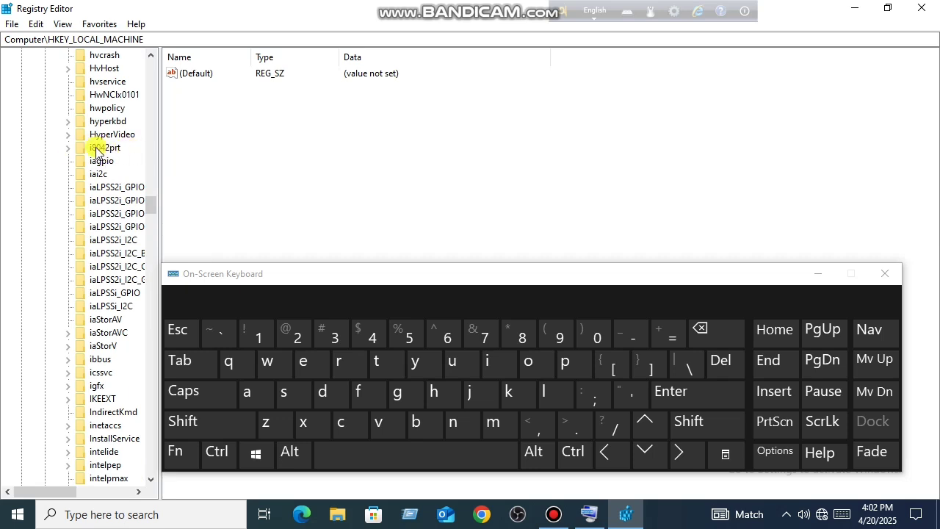
Change the Start value under the i8042prt key from 3 to 1.
click(108, 148)
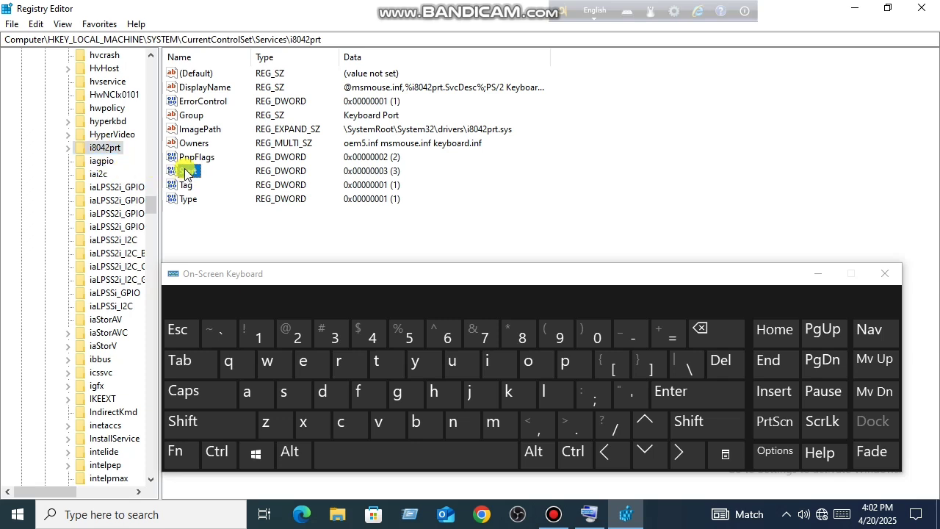
right_click(188, 170)
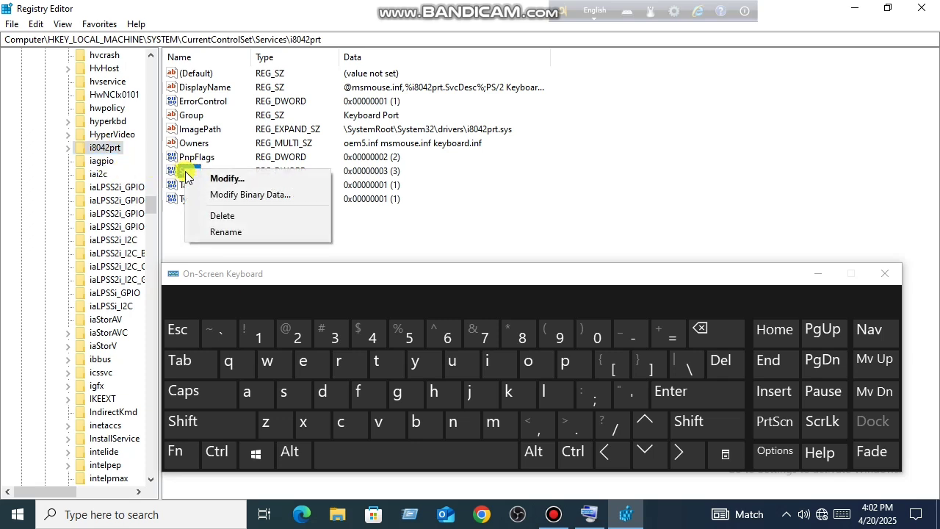
click(227, 178)
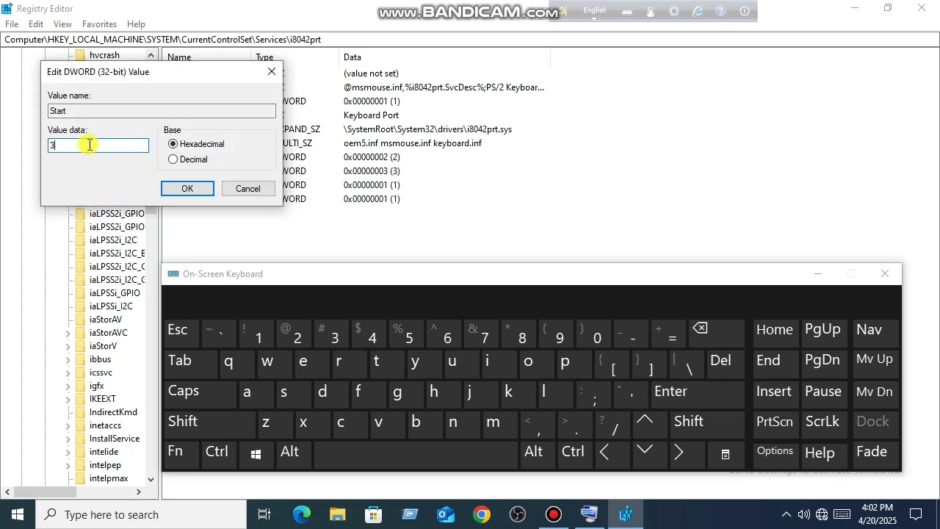
text(1)
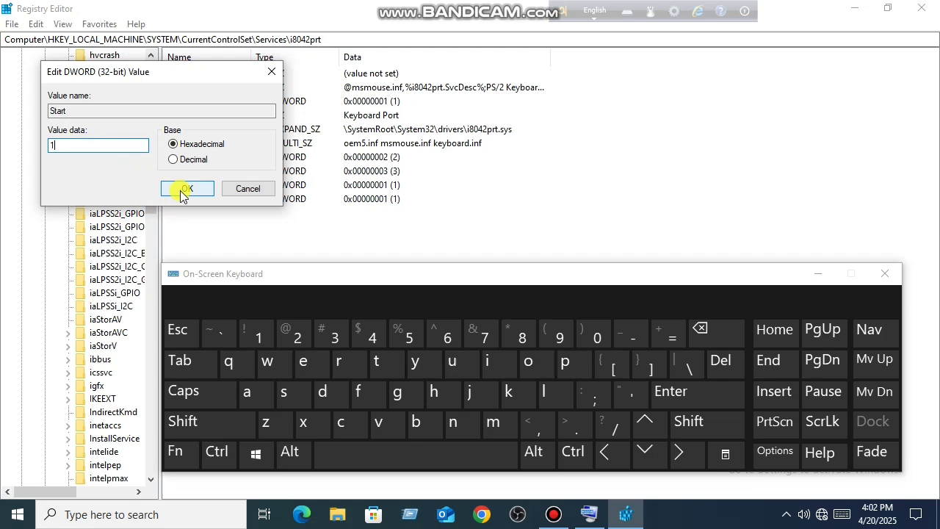
click(186, 188)
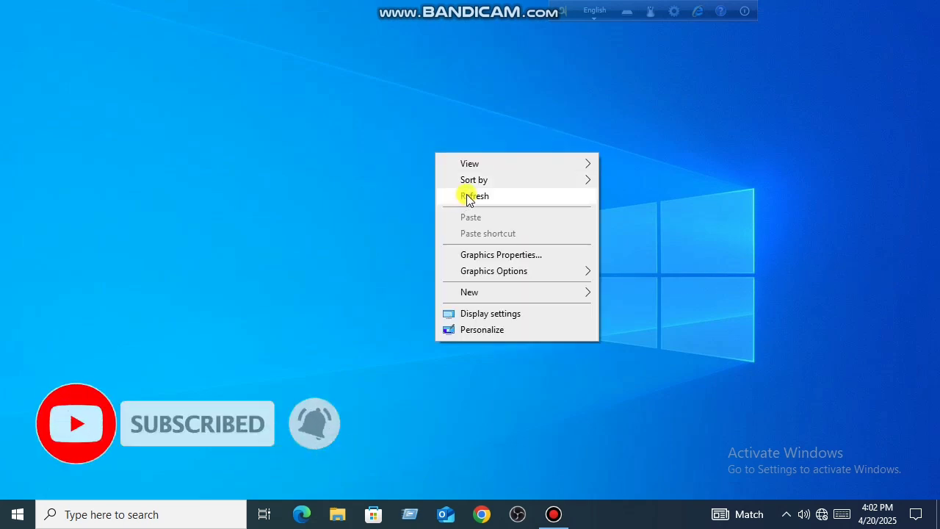
Refresh the desktop twice from its right-click menu.
click(476, 196)
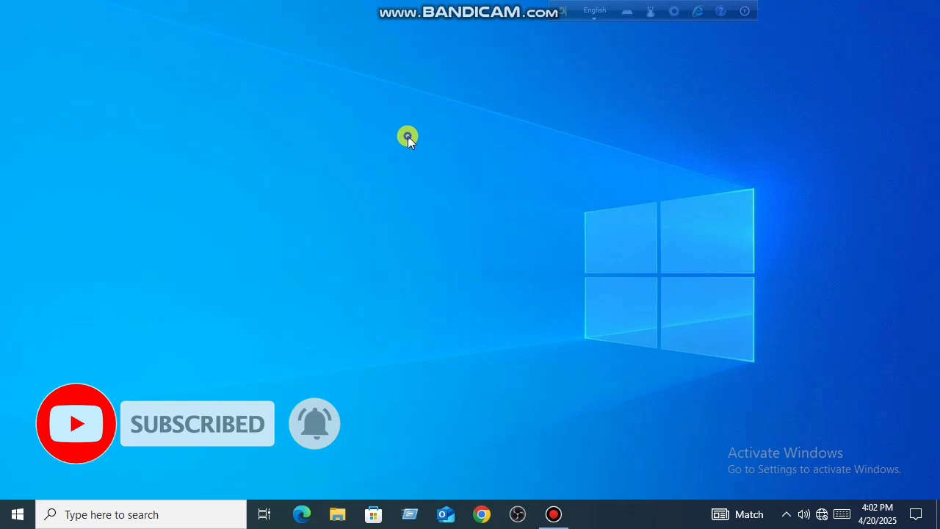
right_click(408, 137)
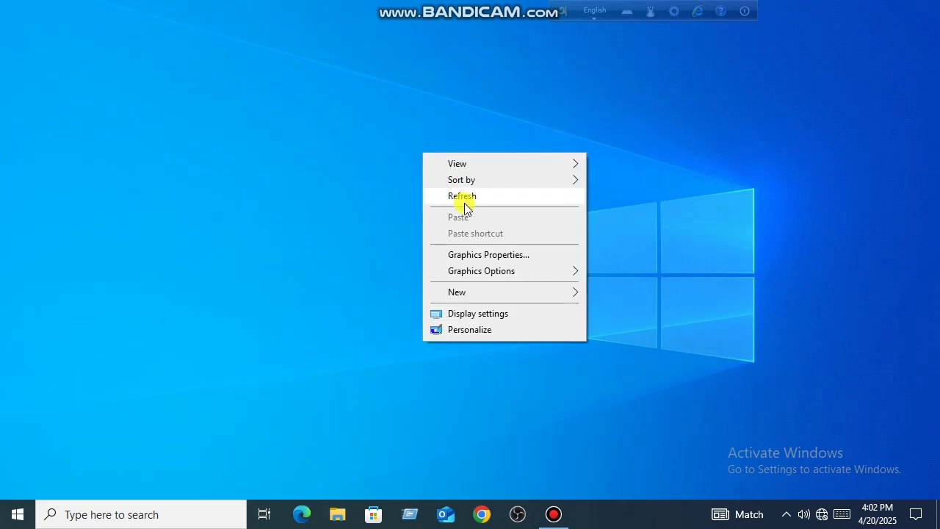
click(462, 196)
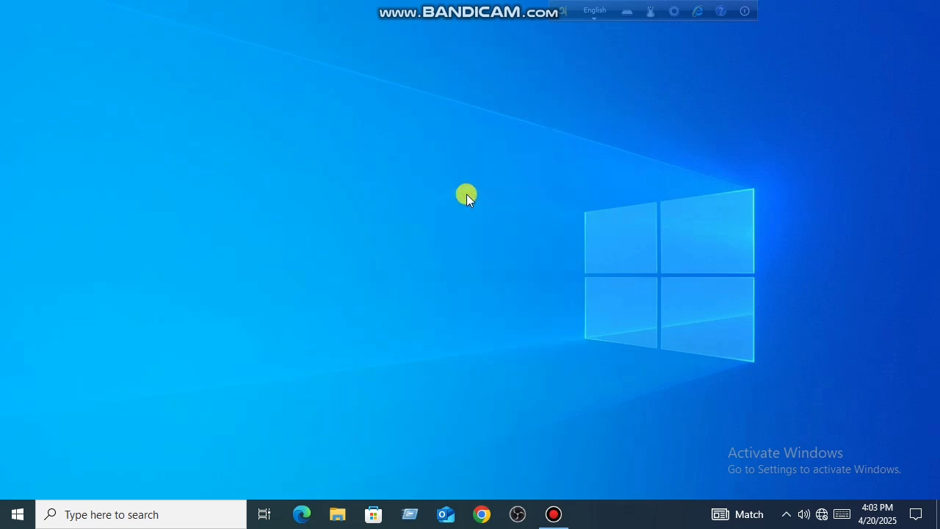